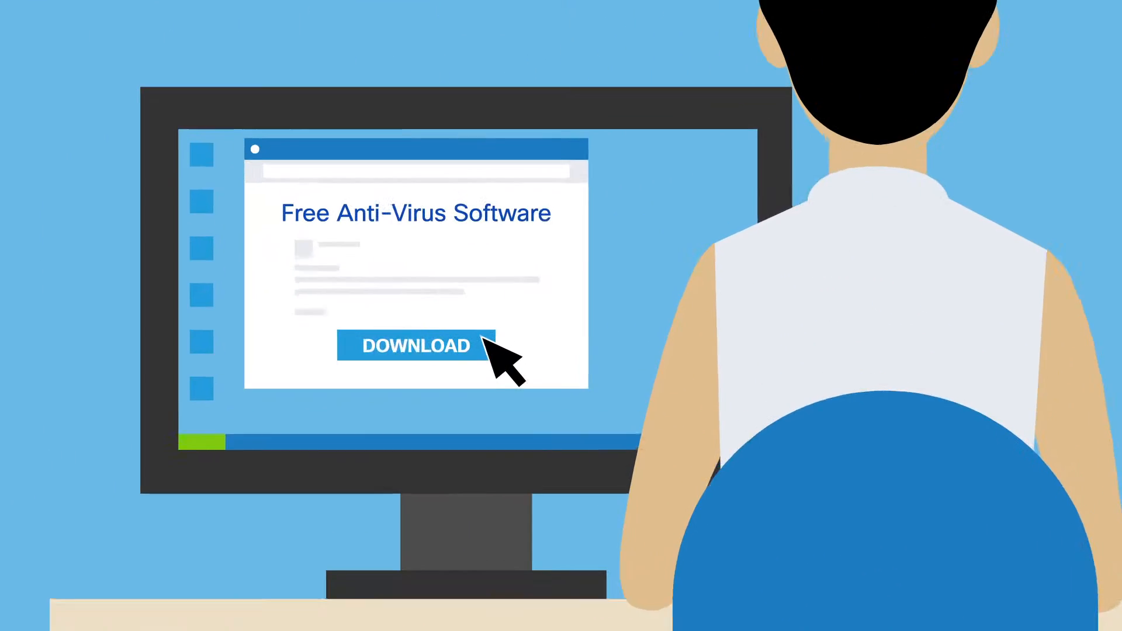
click(416, 345)
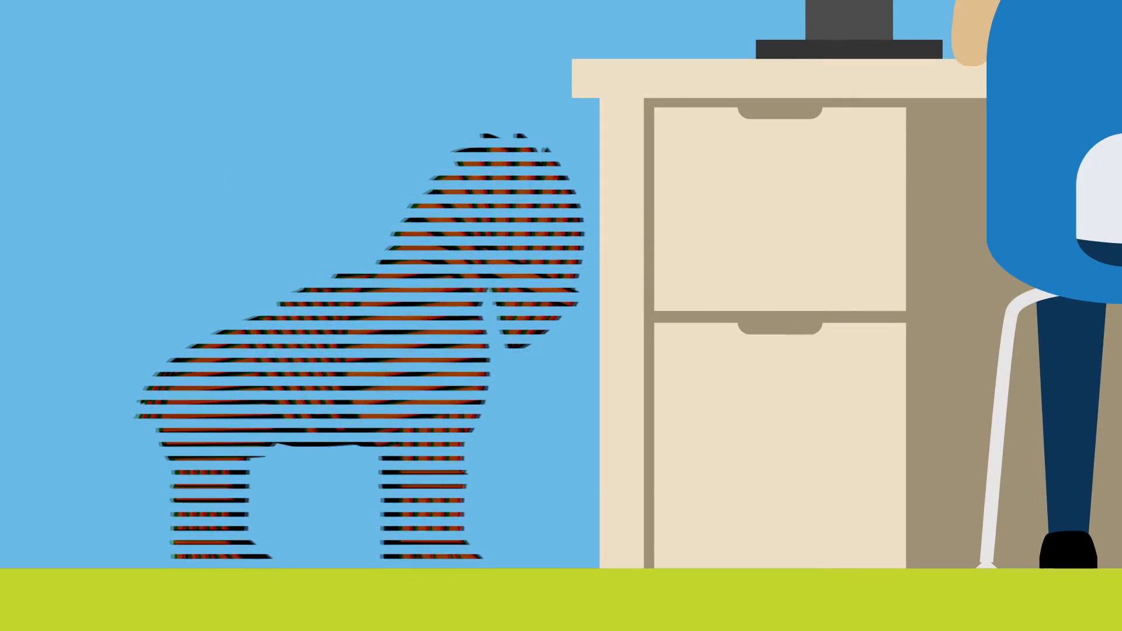